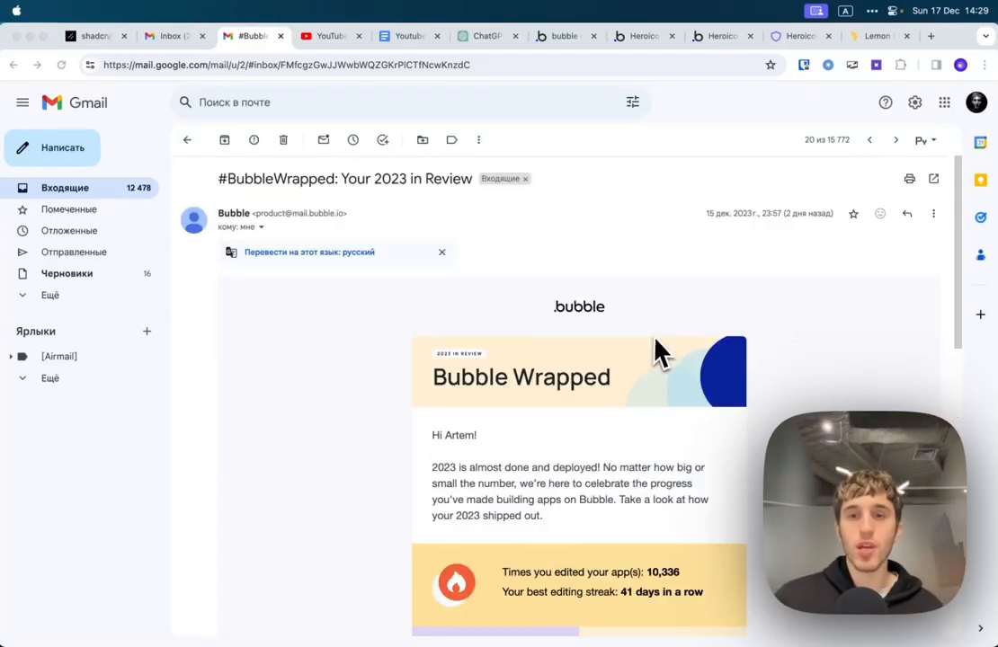
# Scroll down the Hero Icons slide past the Outline, Solid and Mini icon rows
pyautogui.scroll(-3)
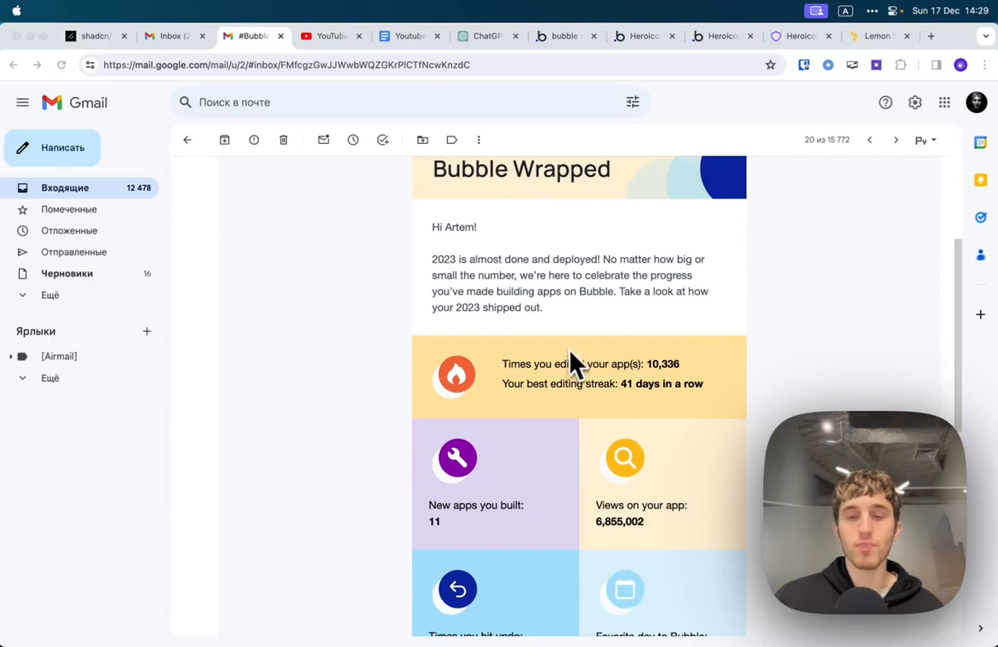
pyautogui.moveTo(588, 324)
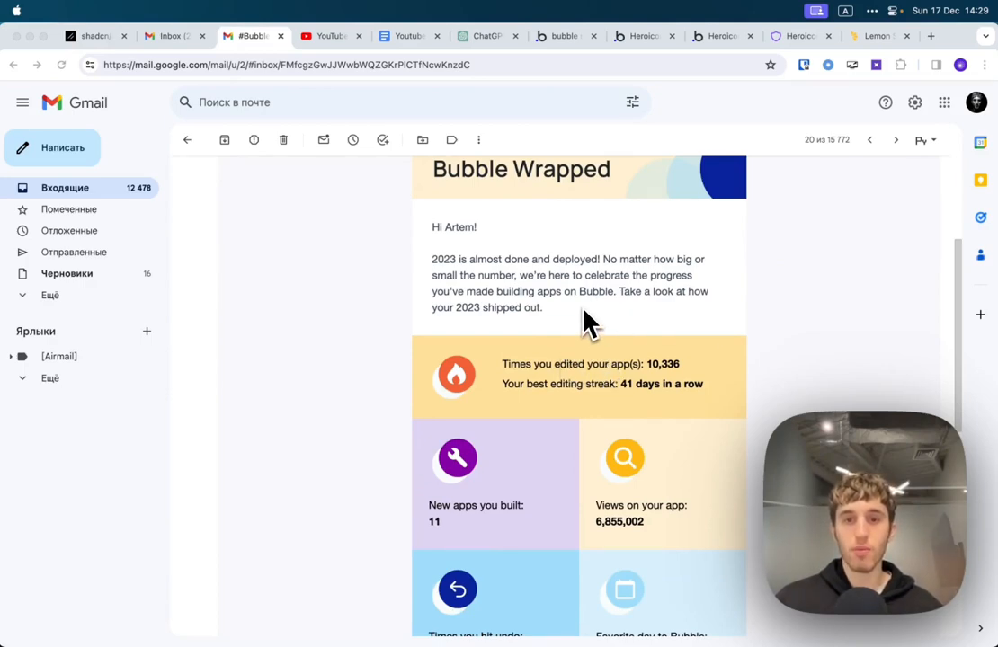
pyautogui.scroll(-3)
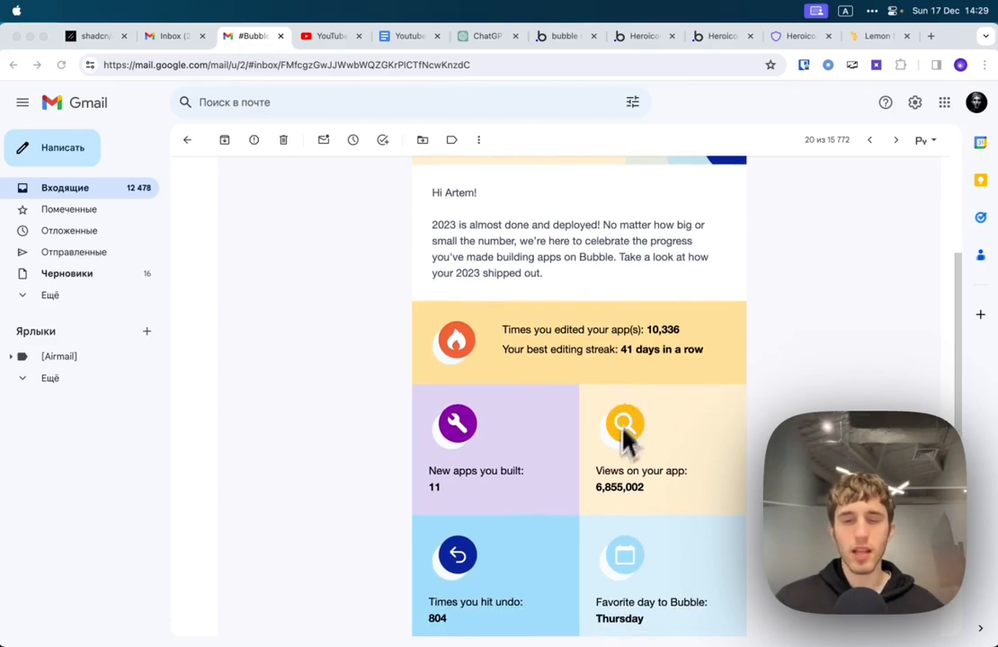
pyautogui.scroll(-3)
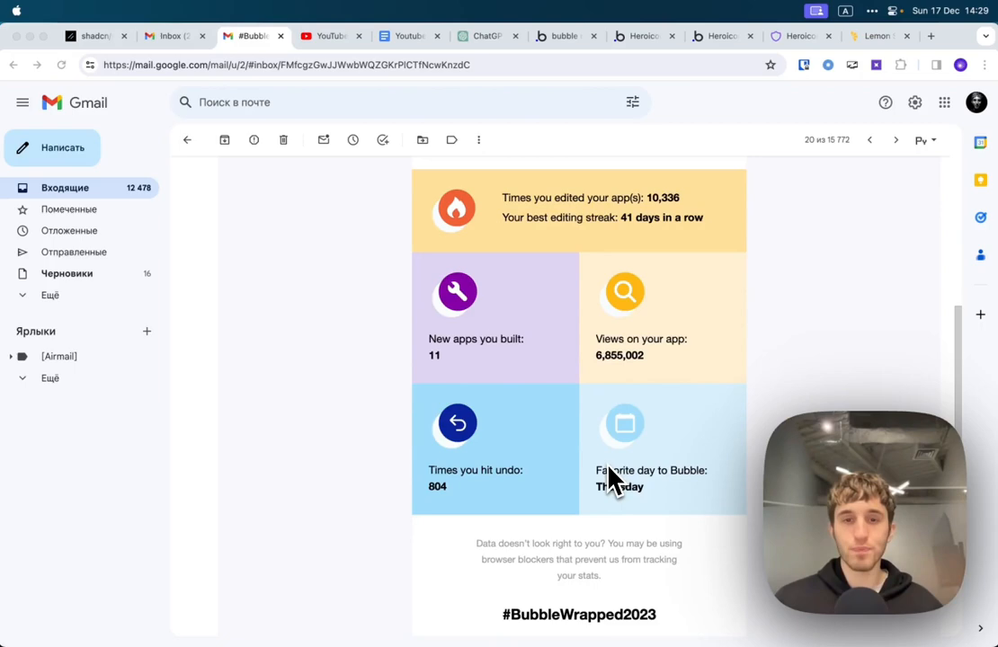
pyautogui.moveTo(633, 482)
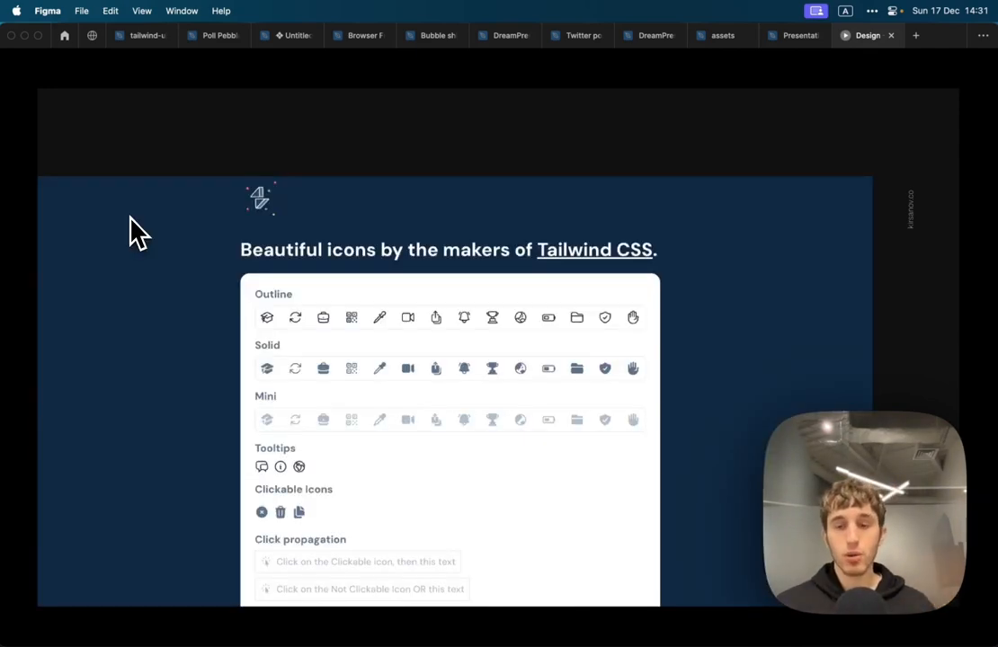
pyautogui.moveTo(451, 310)
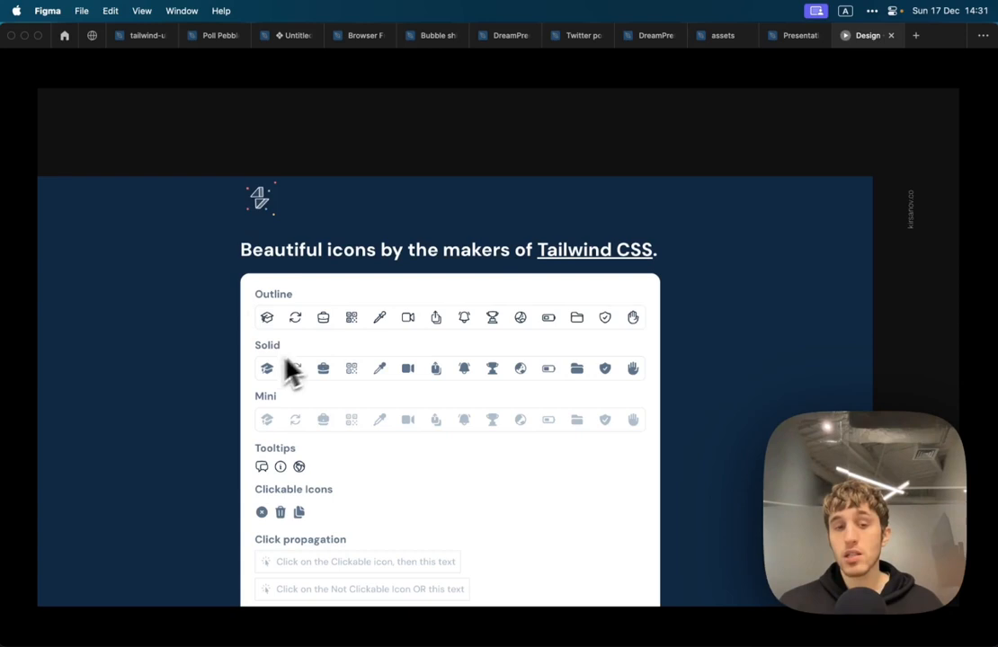
pyautogui.moveTo(374, 387)
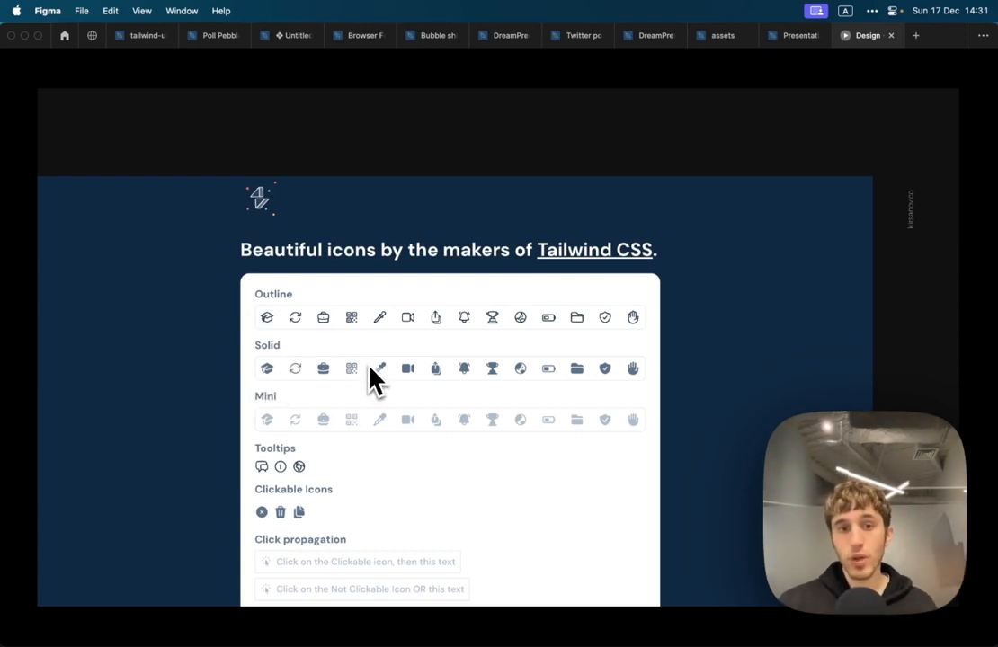
pyautogui.moveTo(407, 429)
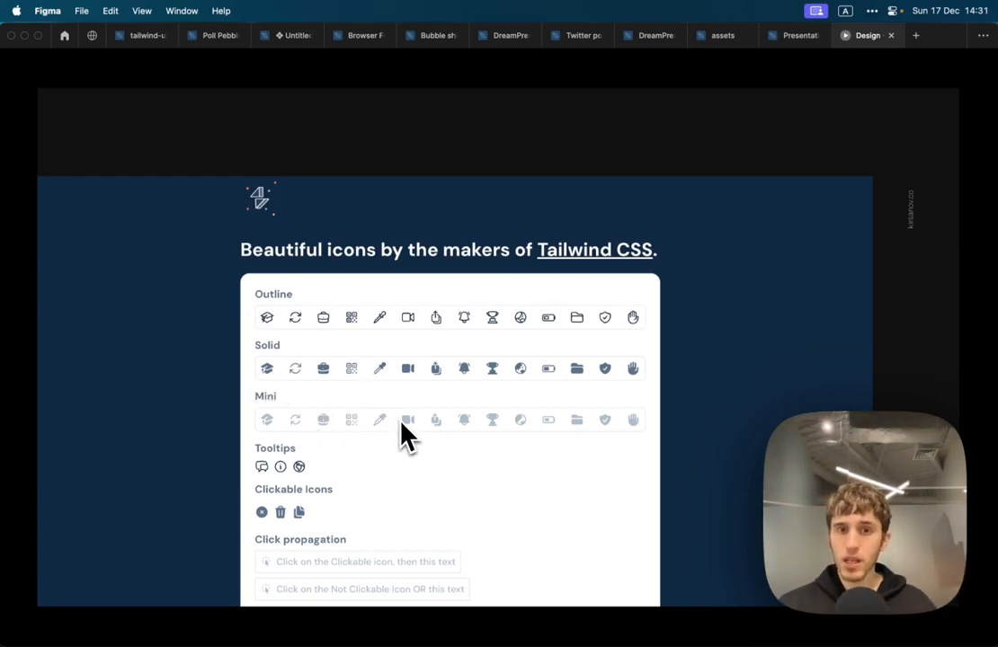
pyautogui.moveTo(489, 405)
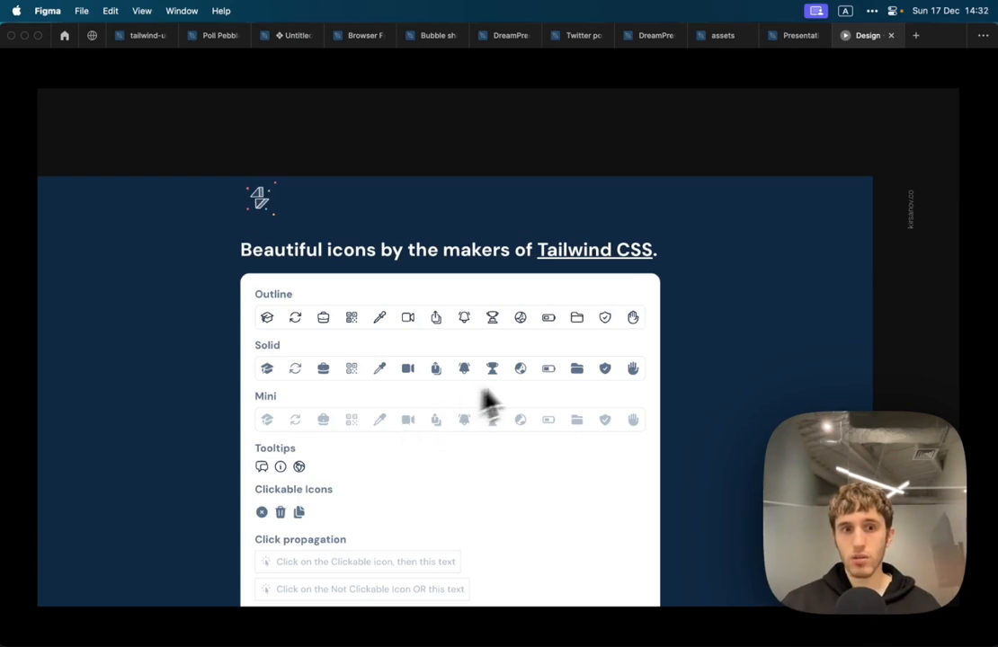
pyautogui.moveTo(457, 443)
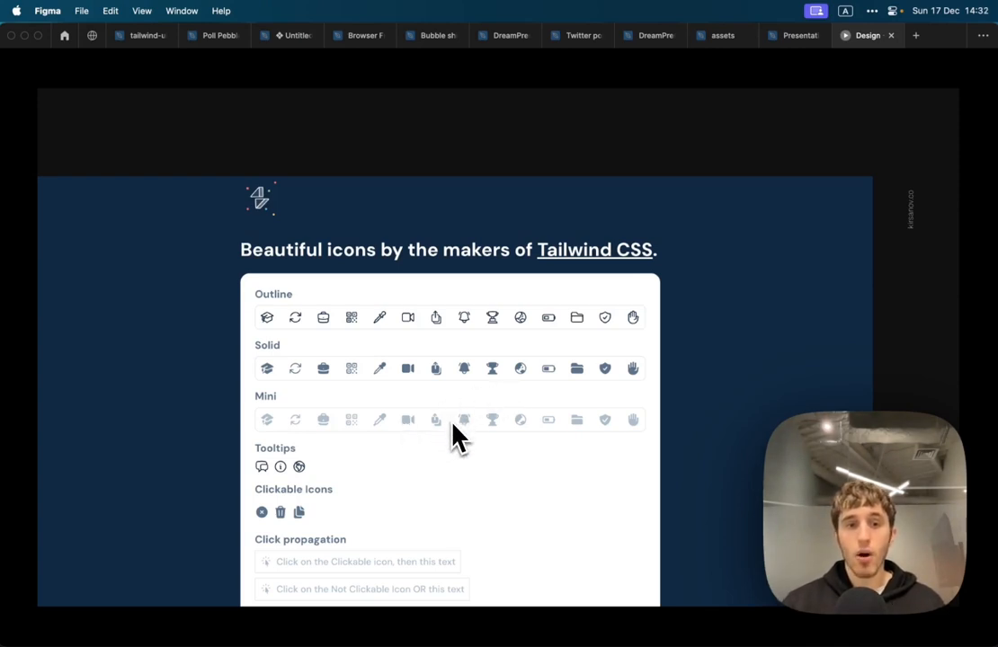
pyautogui.moveTo(478, 119)
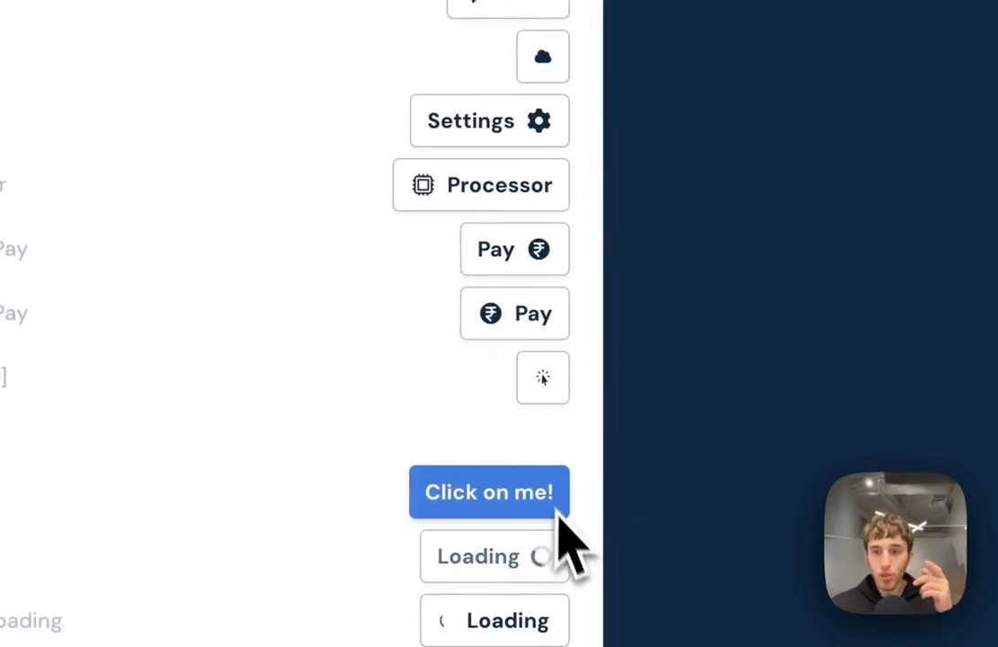
# Bring up the Hero Icons demo app's buttons and spinners-in-buttons examples in Chrome
pyautogui.click(489, 493)
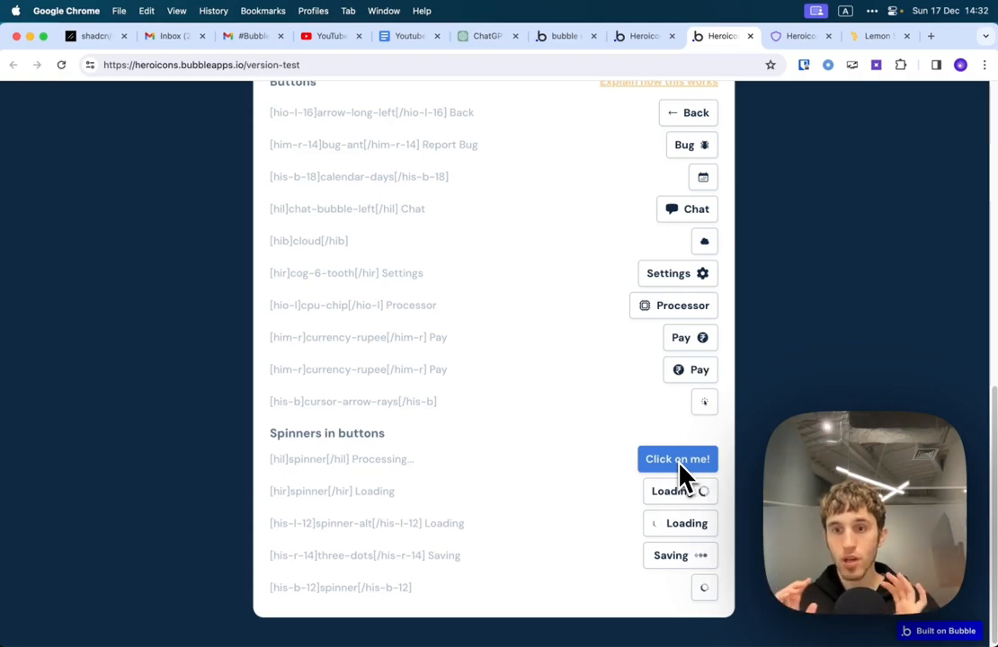
pyautogui.moveTo(712, 389)
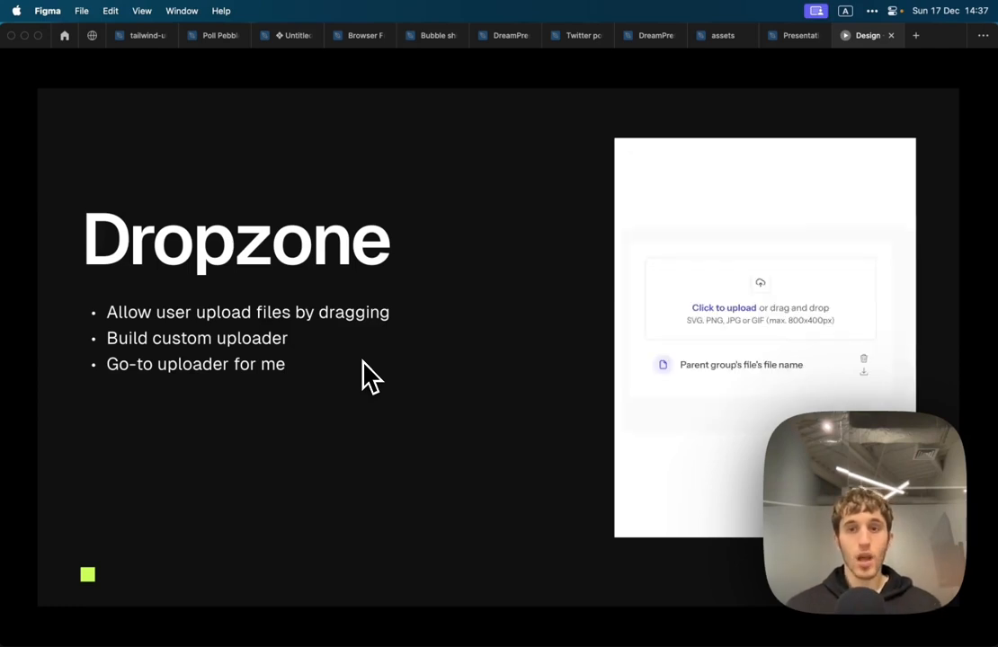
pyautogui.moveTo(795, 297)
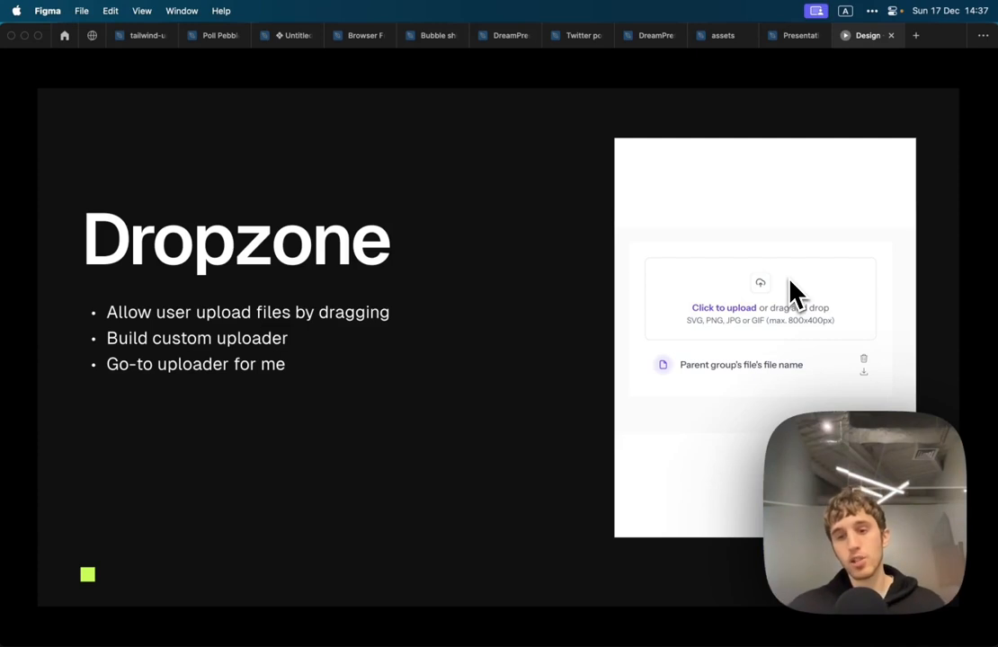
pyautogui.moveTo(697, 403)
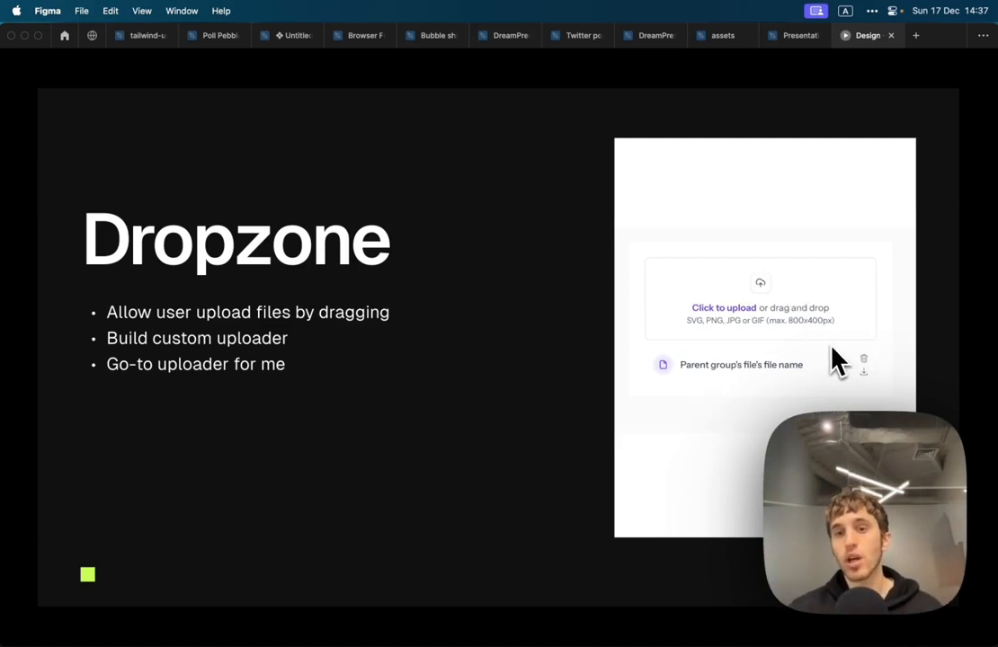
pyautogui.moveTo(802, 309)
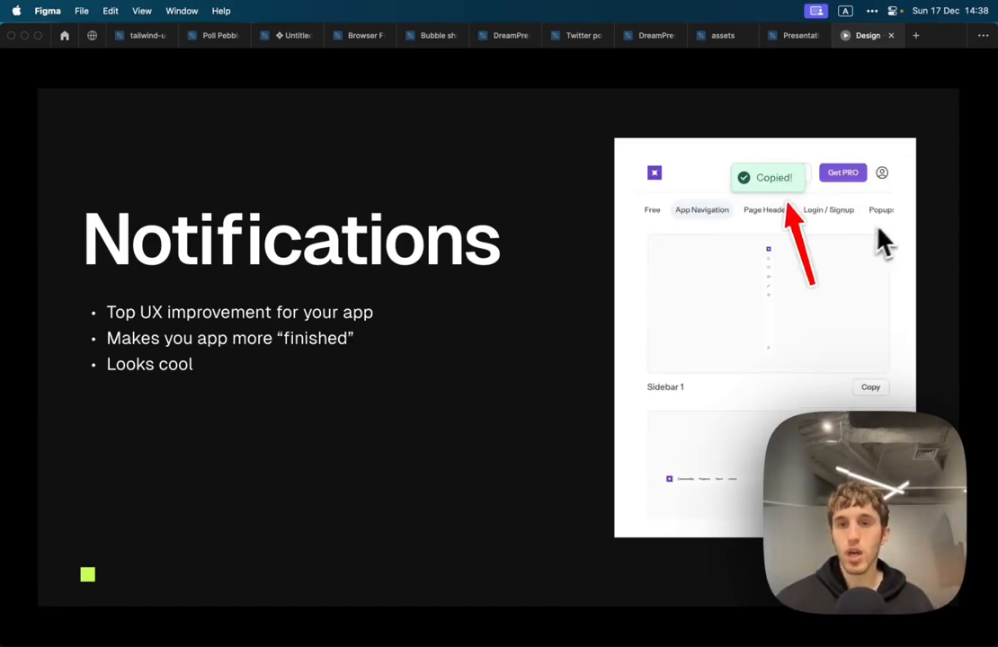
pyautogui.moveTo(899, 236)
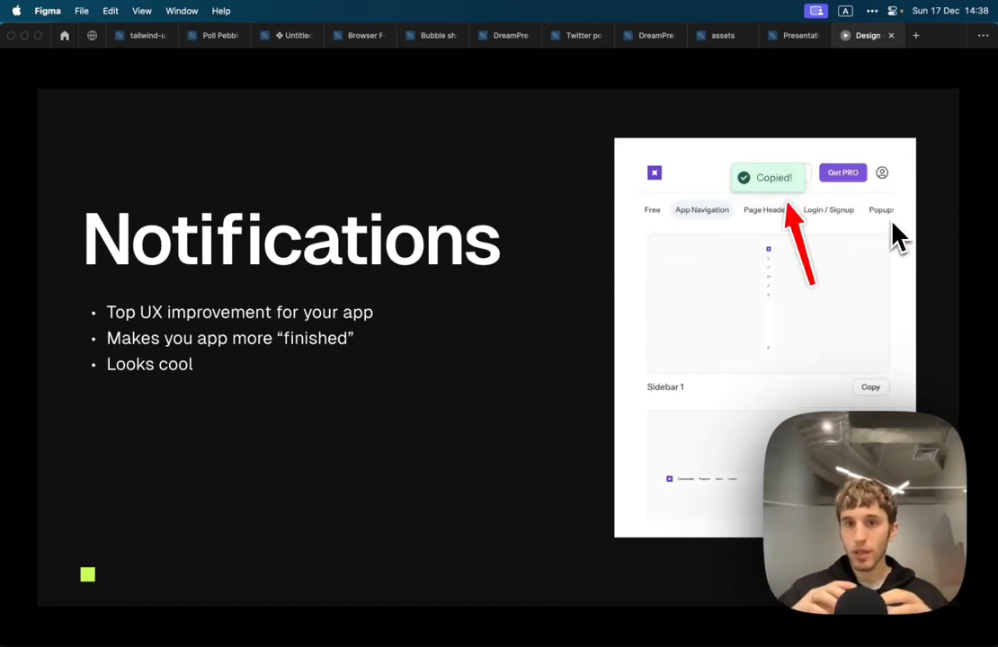